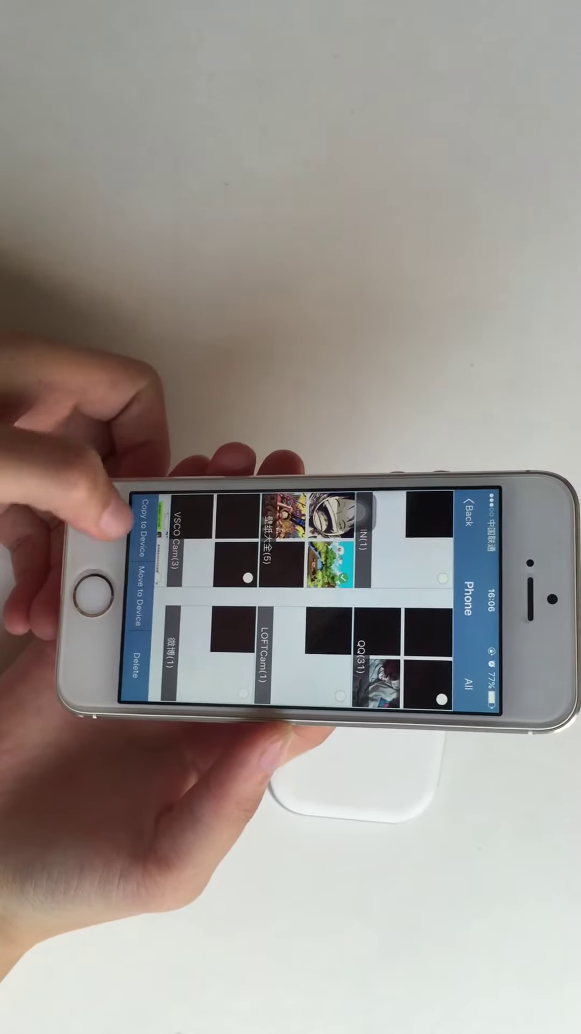
# Copy the selected phone photos onto the HiDisk device
pyautogui.click(145, 537)
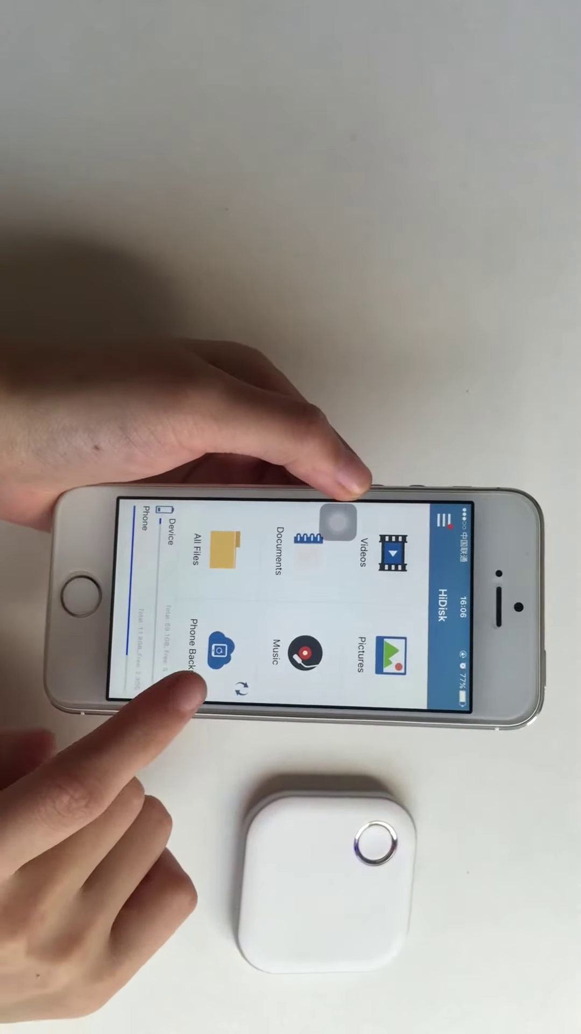
pyautogui.click(219, 650)
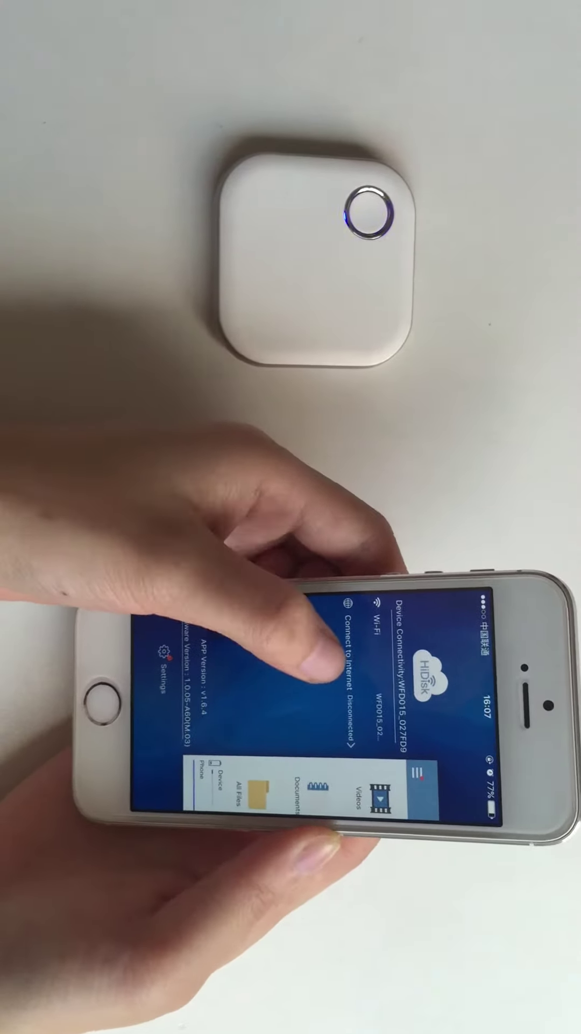
# Open HiDisk's Connect to Internet screen to search for available networks
pyautogui.click(343, 665)
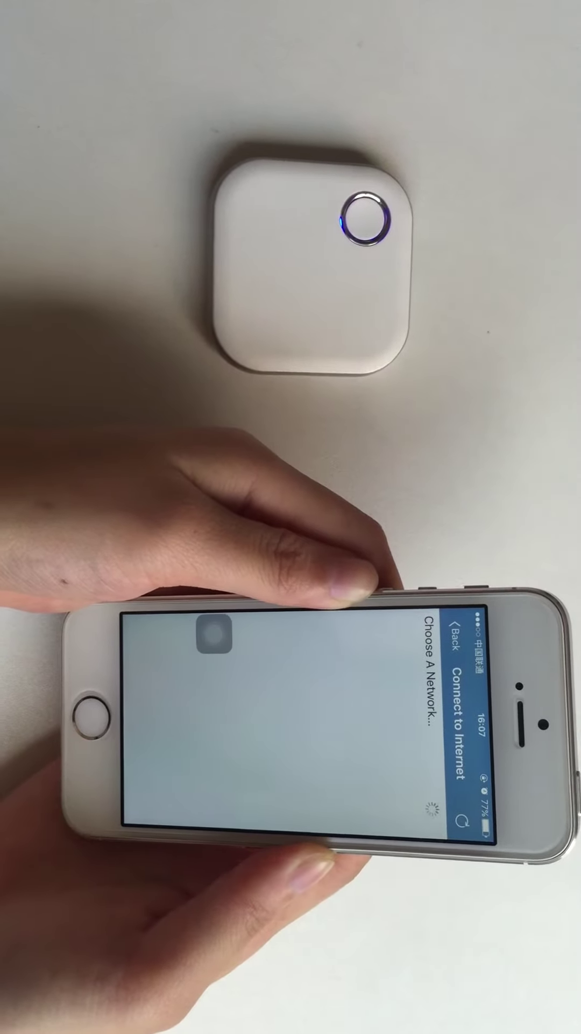